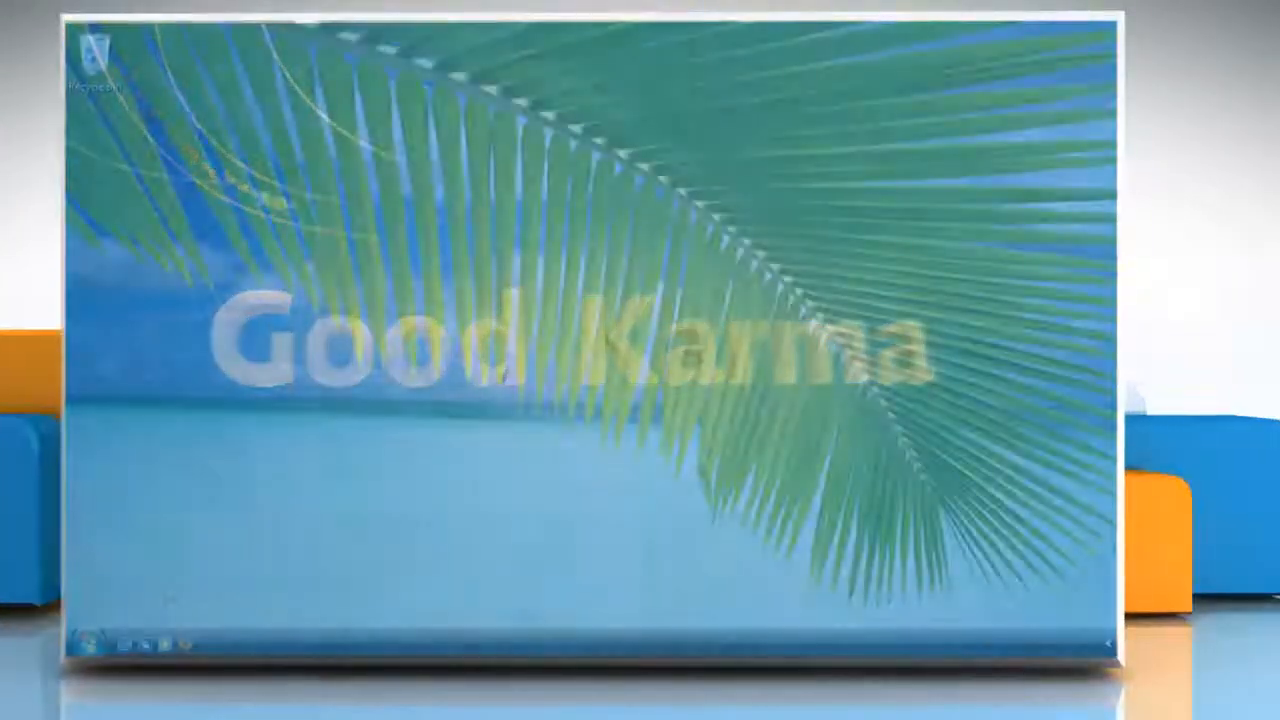
Navigate from the Start menu through Control Panel to the Personalization page.
left_click(88, 643)
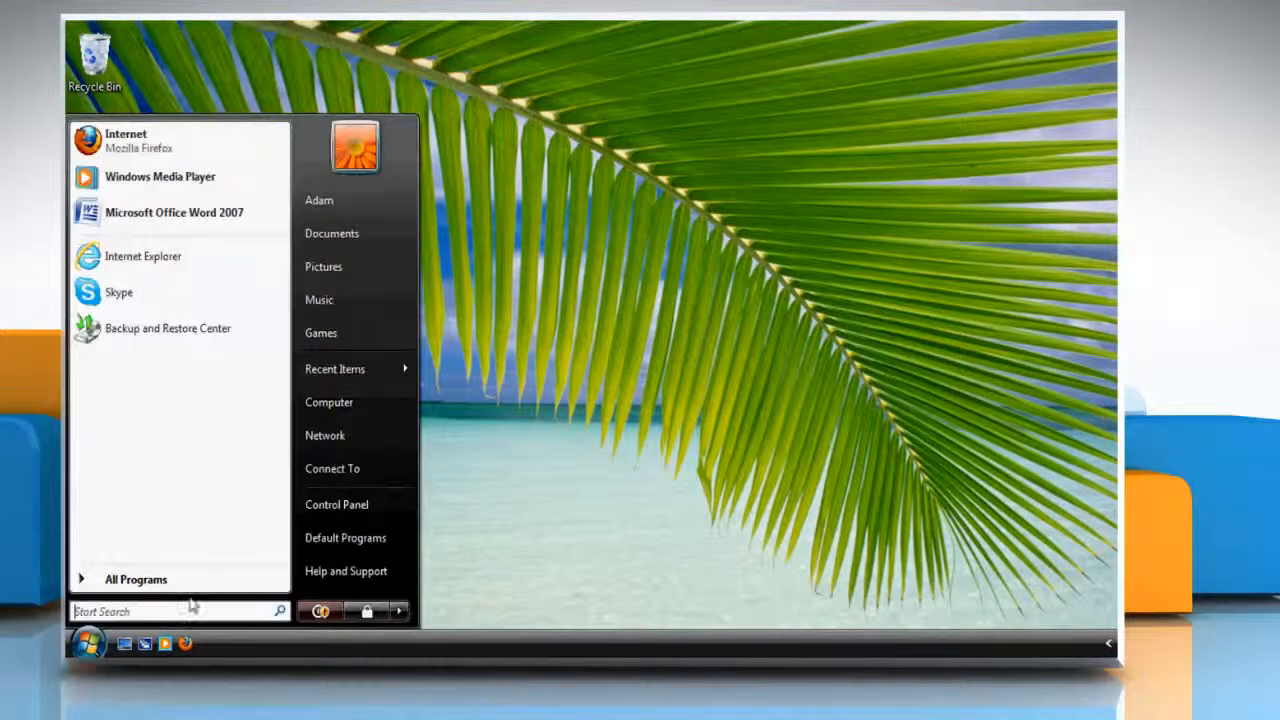
left_click(337, 504)
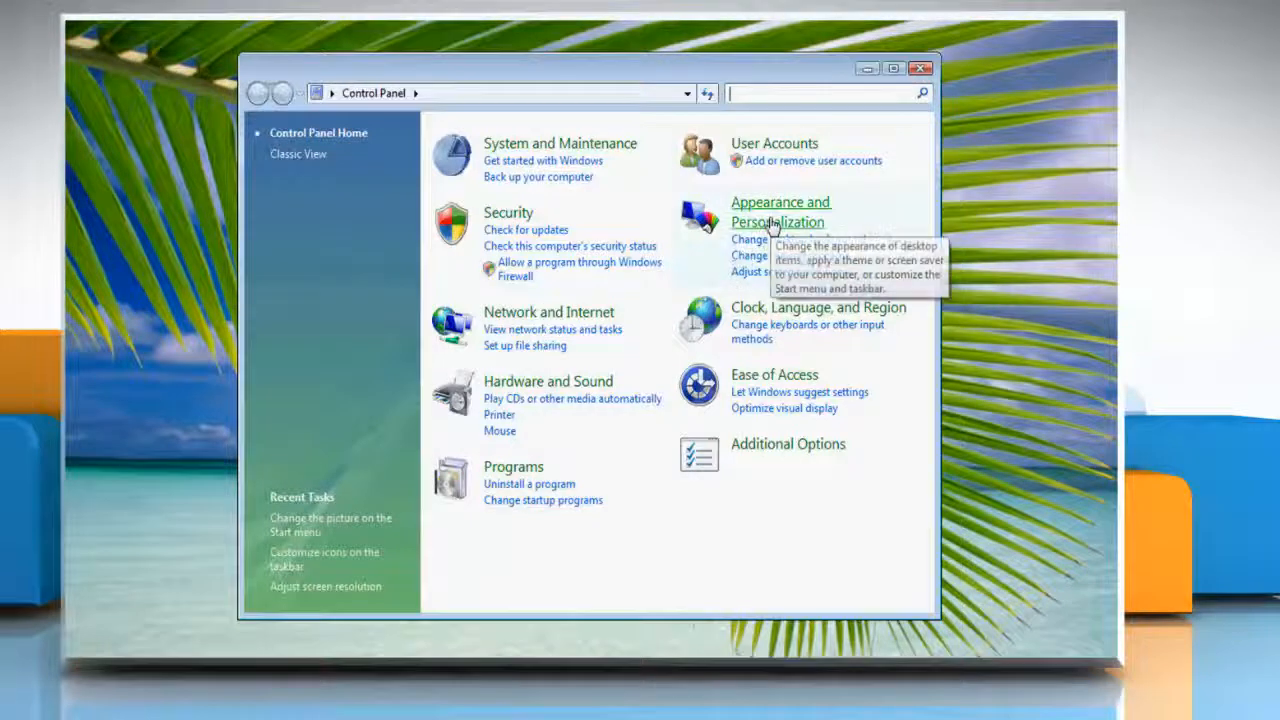
left_click(780, 211)
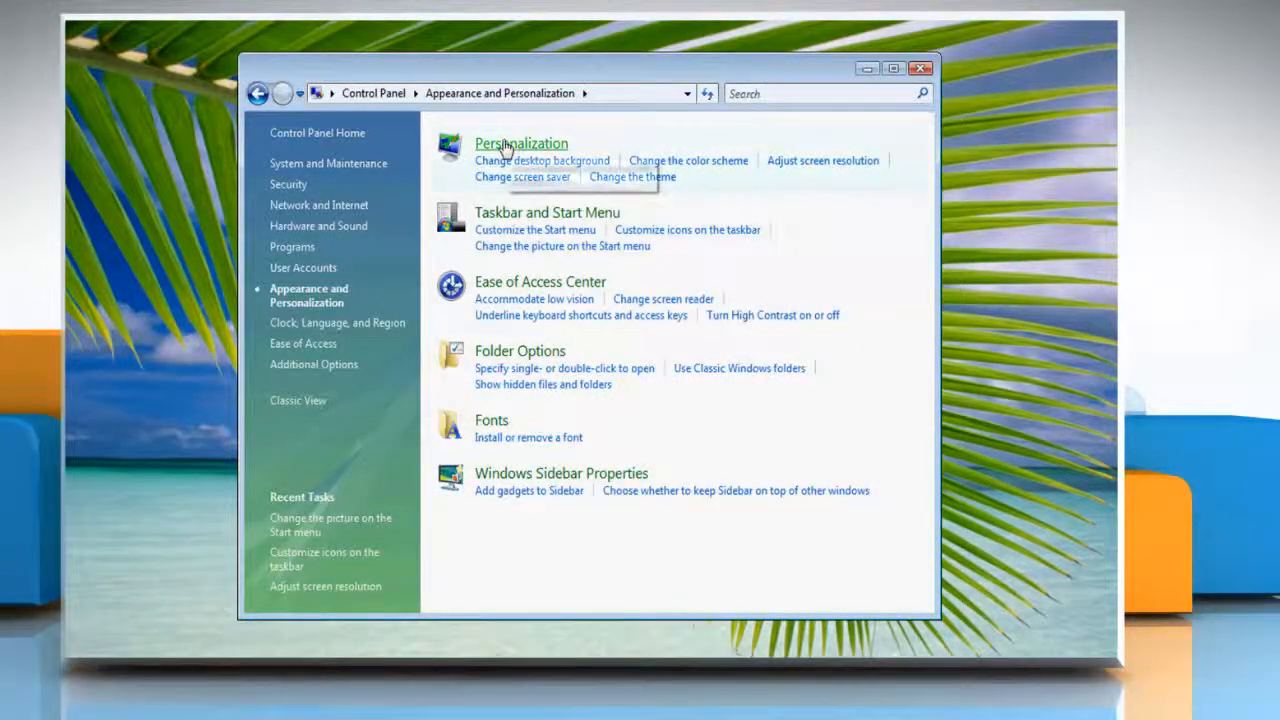
left_click(520, 143)
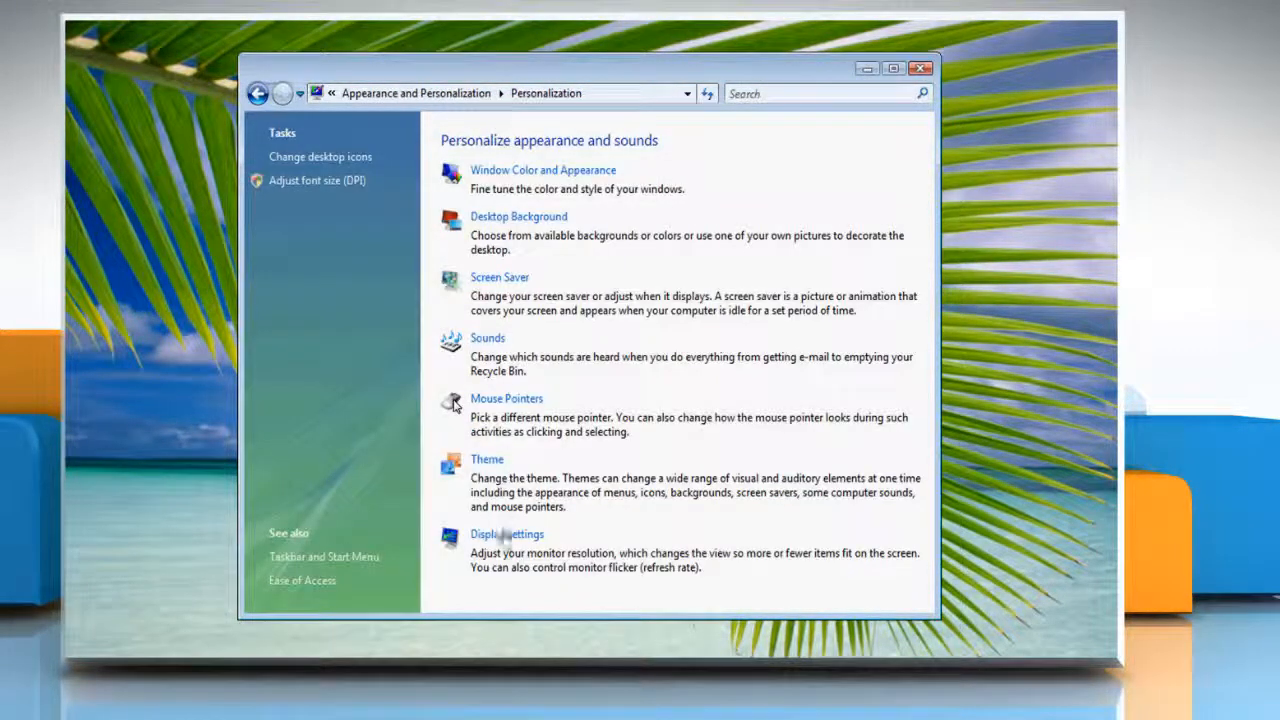
Change the Colors setting in Display Settings to Highest (32 bit) and keep it.
left_click(506, 533)
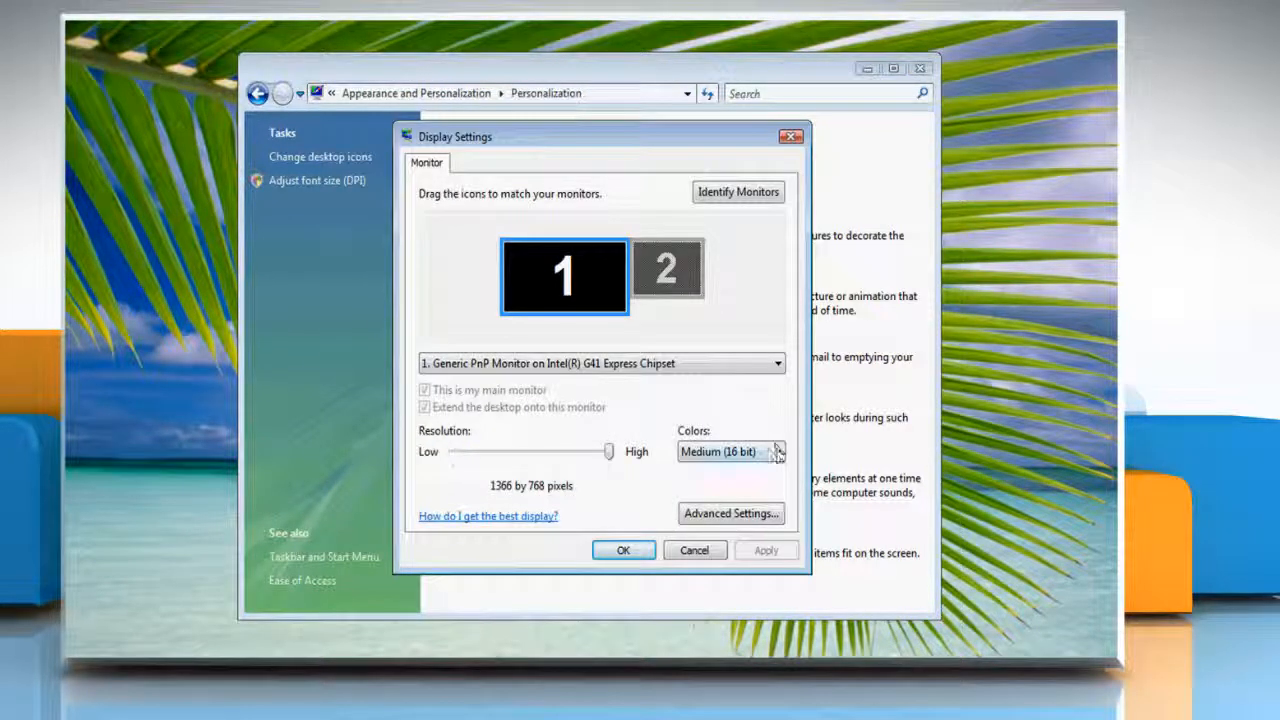
left_click(778, 451)
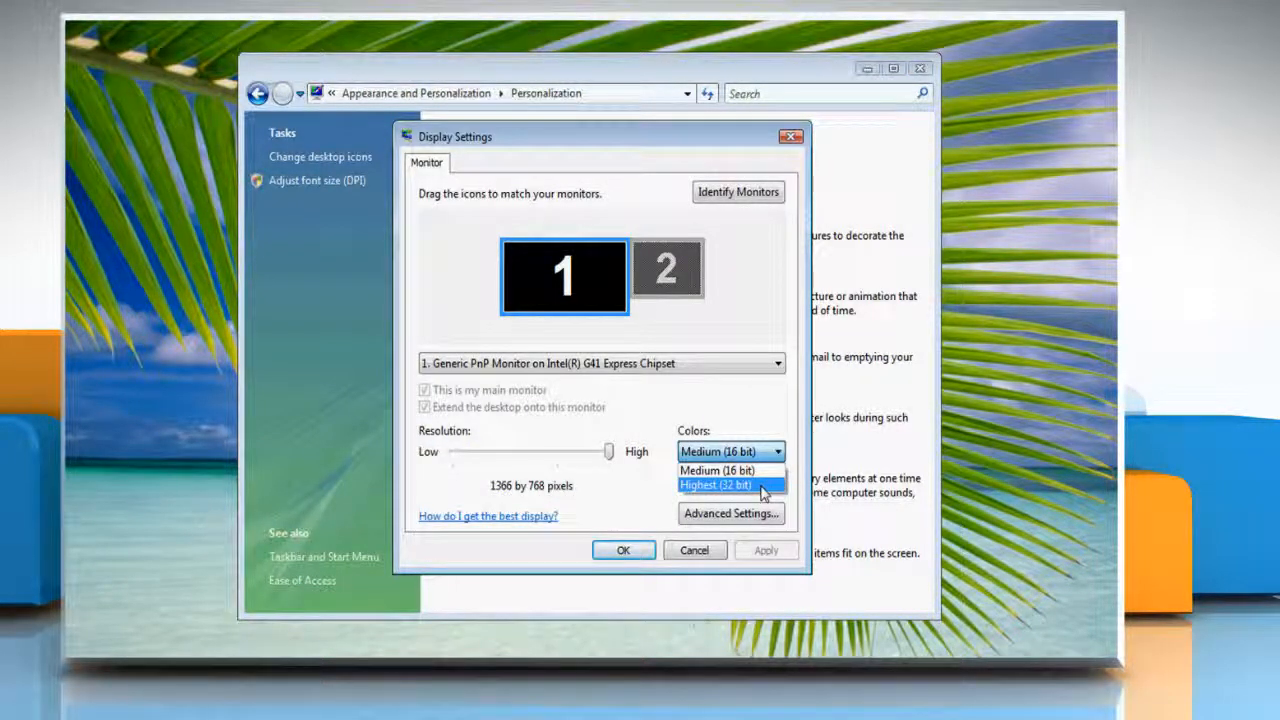
left_click(714, 485)
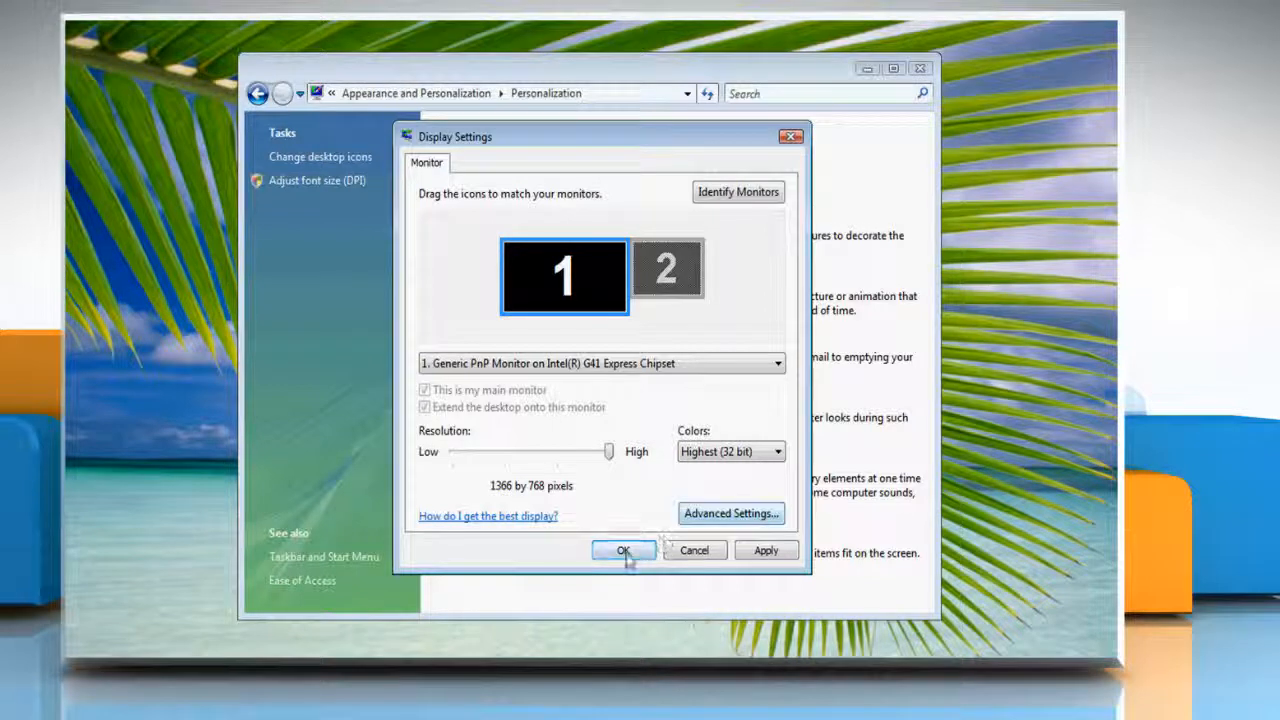
left_click(623, 550)
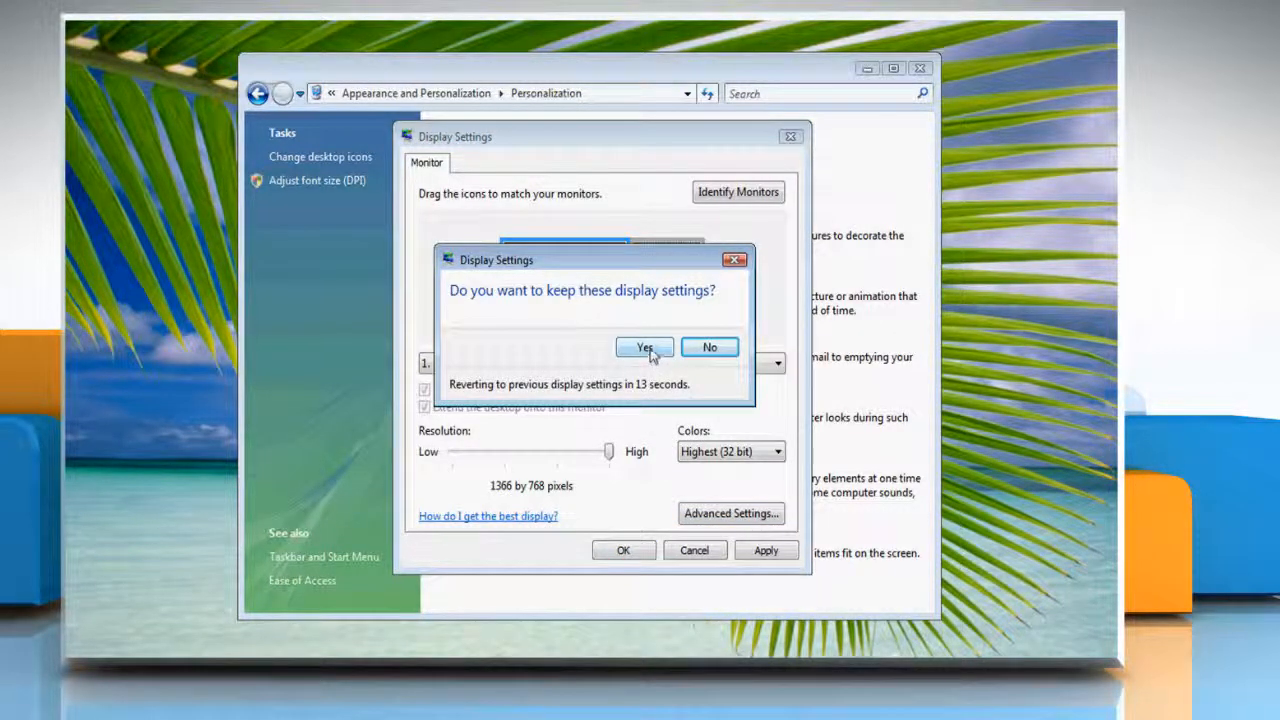
left_click(644, 347)
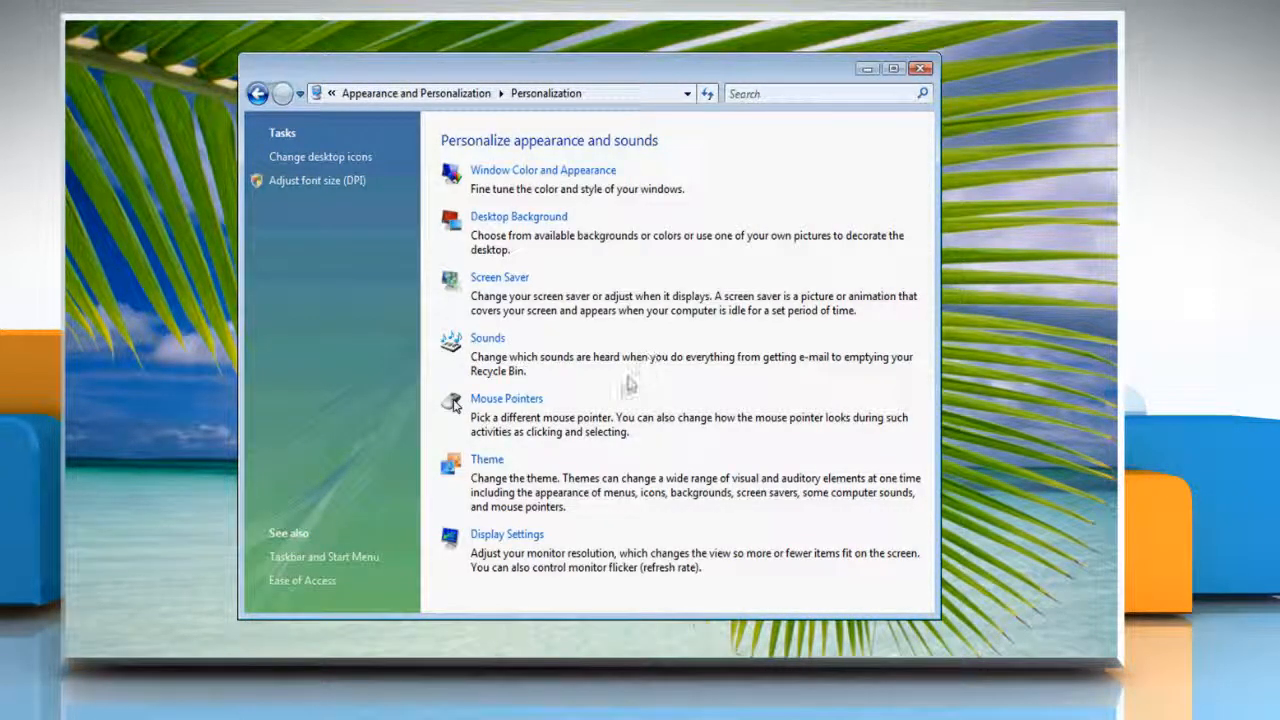
left_click(507, 533)
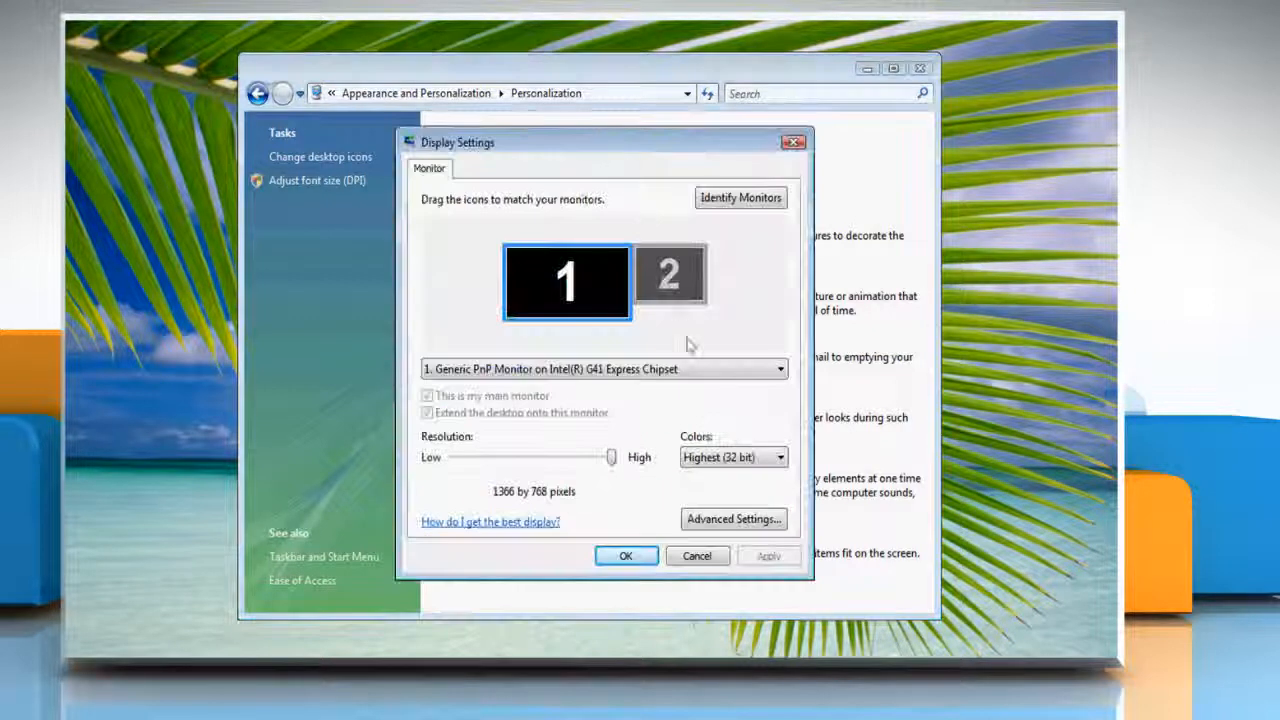
left_click(733, 519)
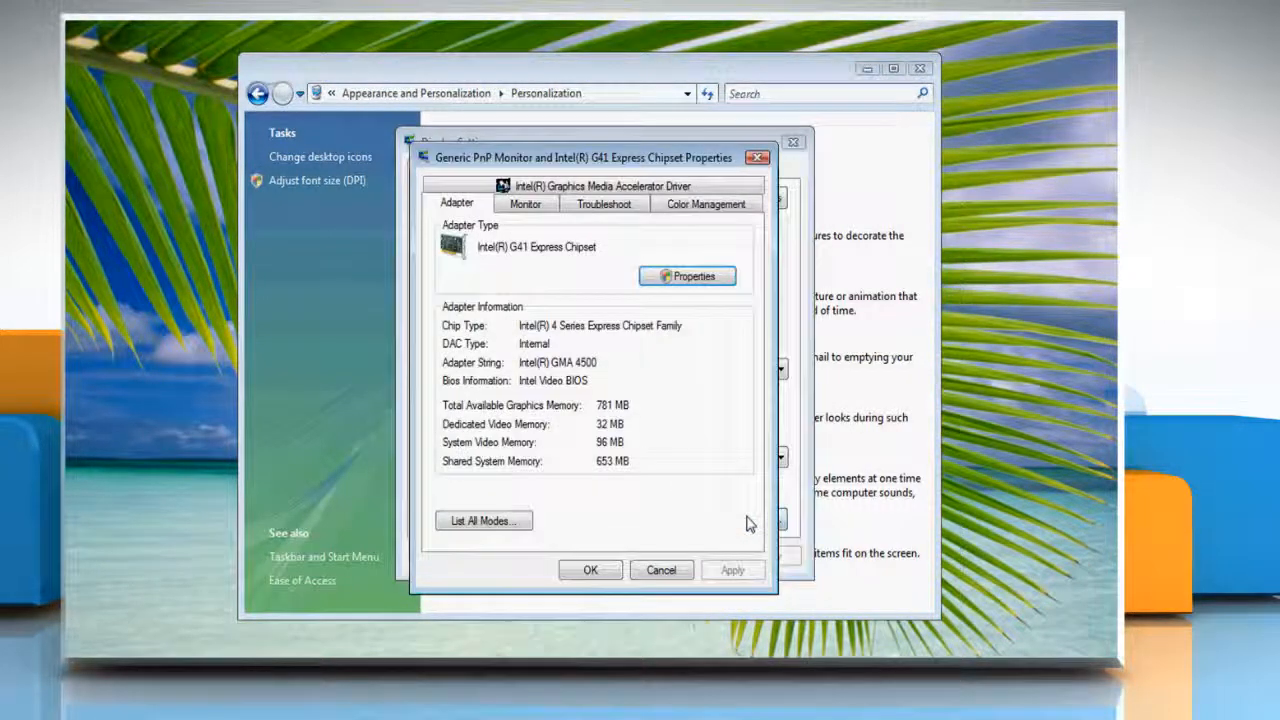
left_click(525, 203)
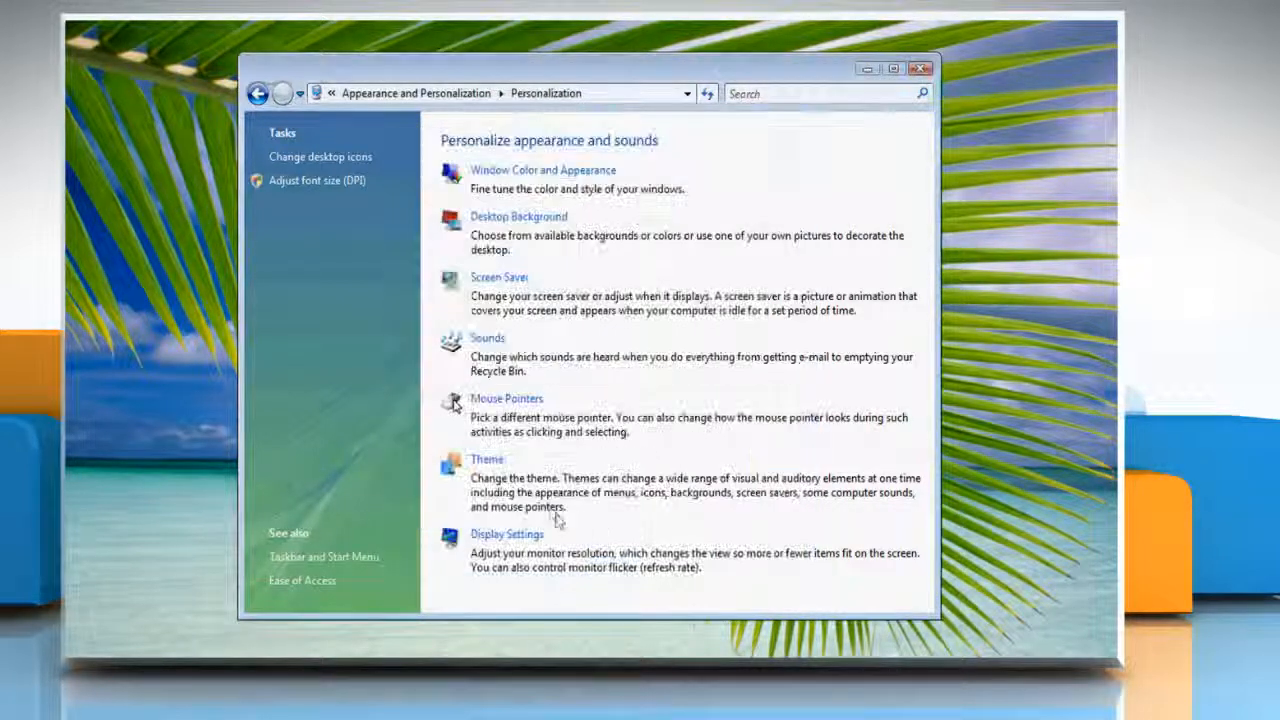
Select Windows Vista in Theme Settings, apply it, and close the dialog.
left_click(486, 459)
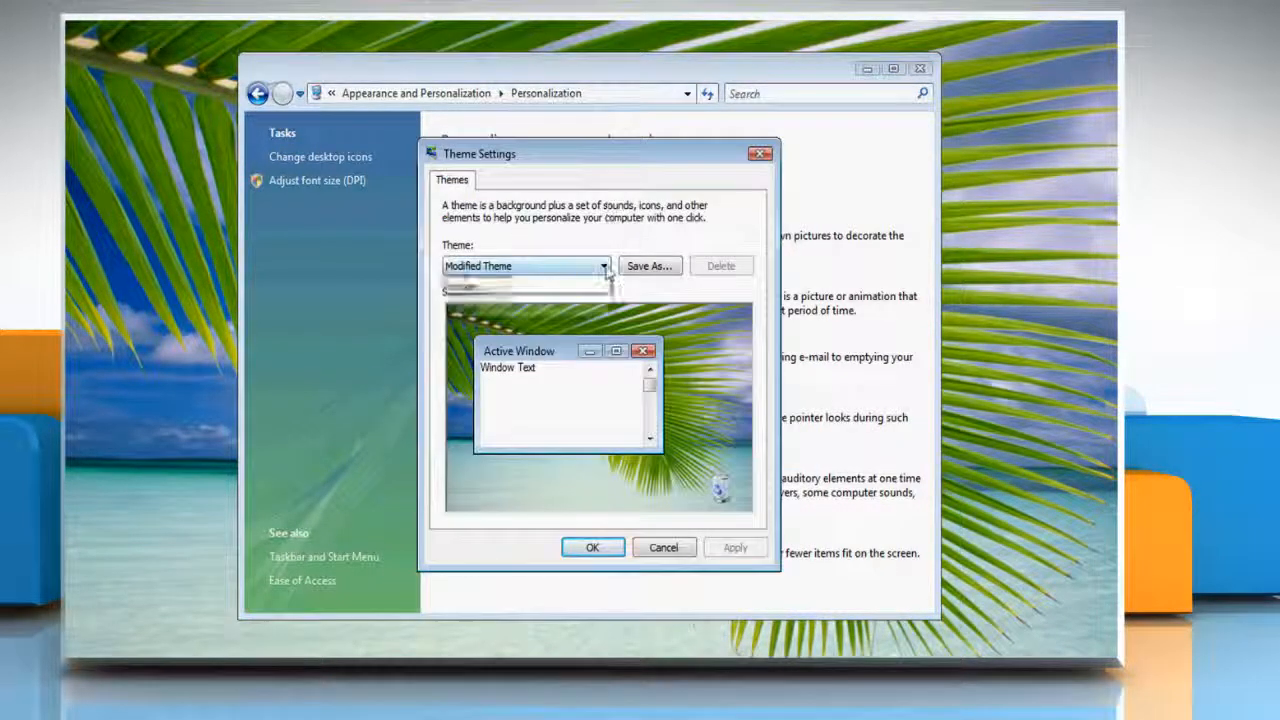
left_click(525, 265)
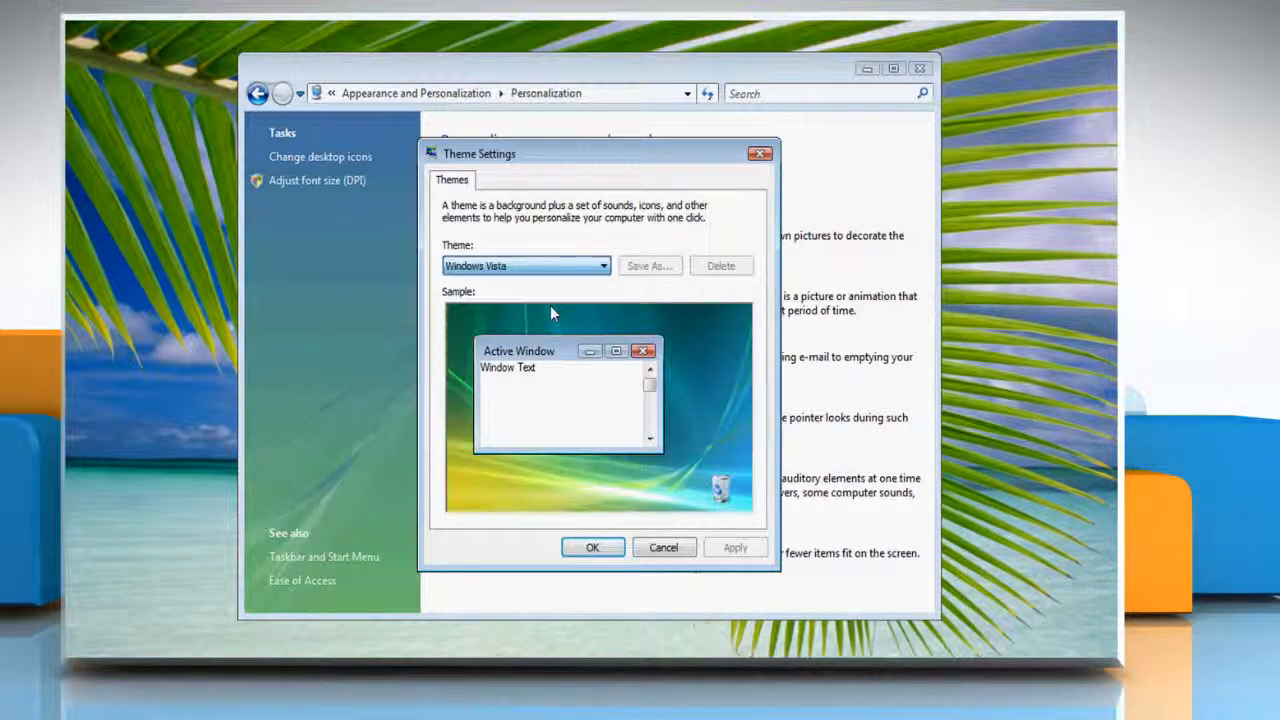
left_click(592, 547)
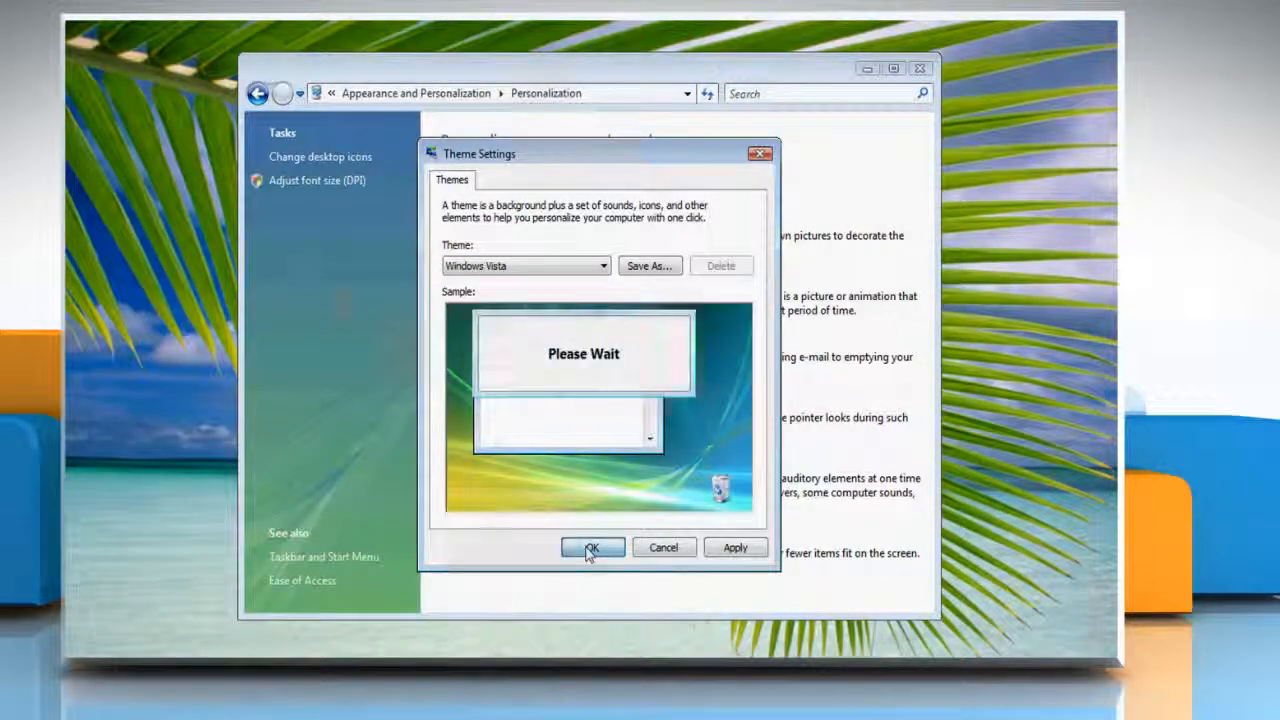
left_click(591, 547)
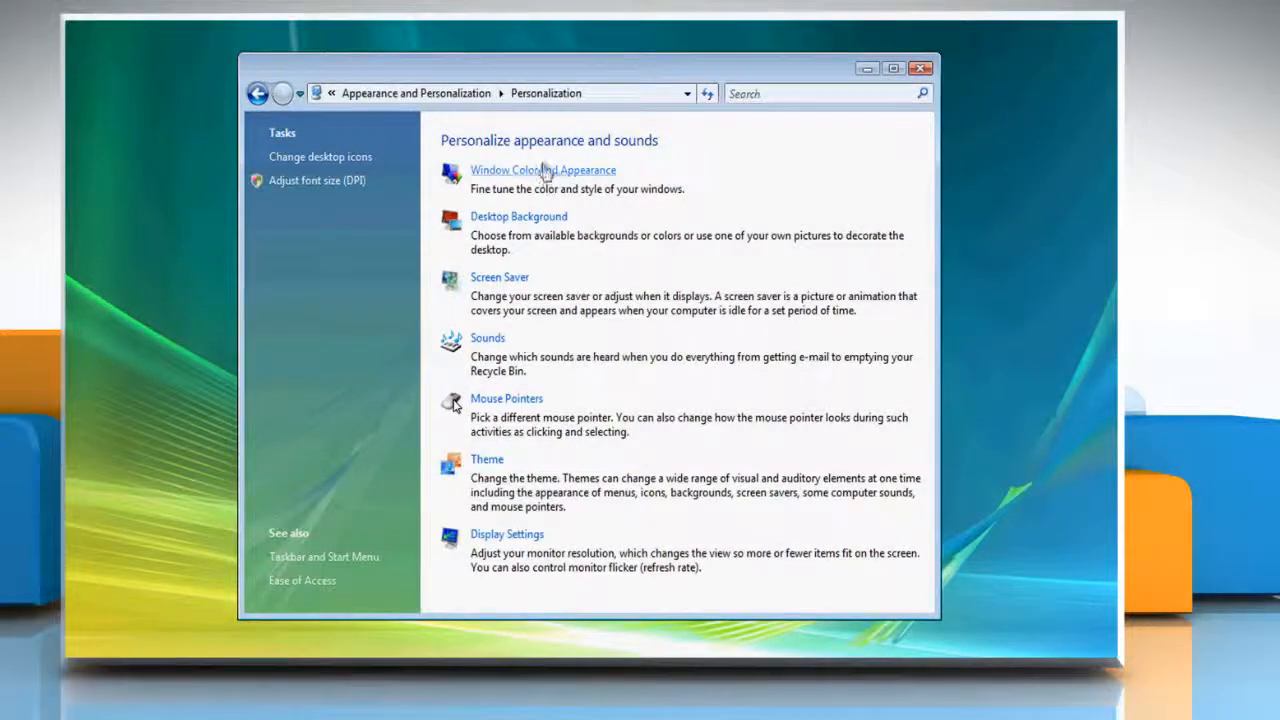
Choose Windows Aero in the Window Color and Appearance colour scheme list.
left_click(542, 170)
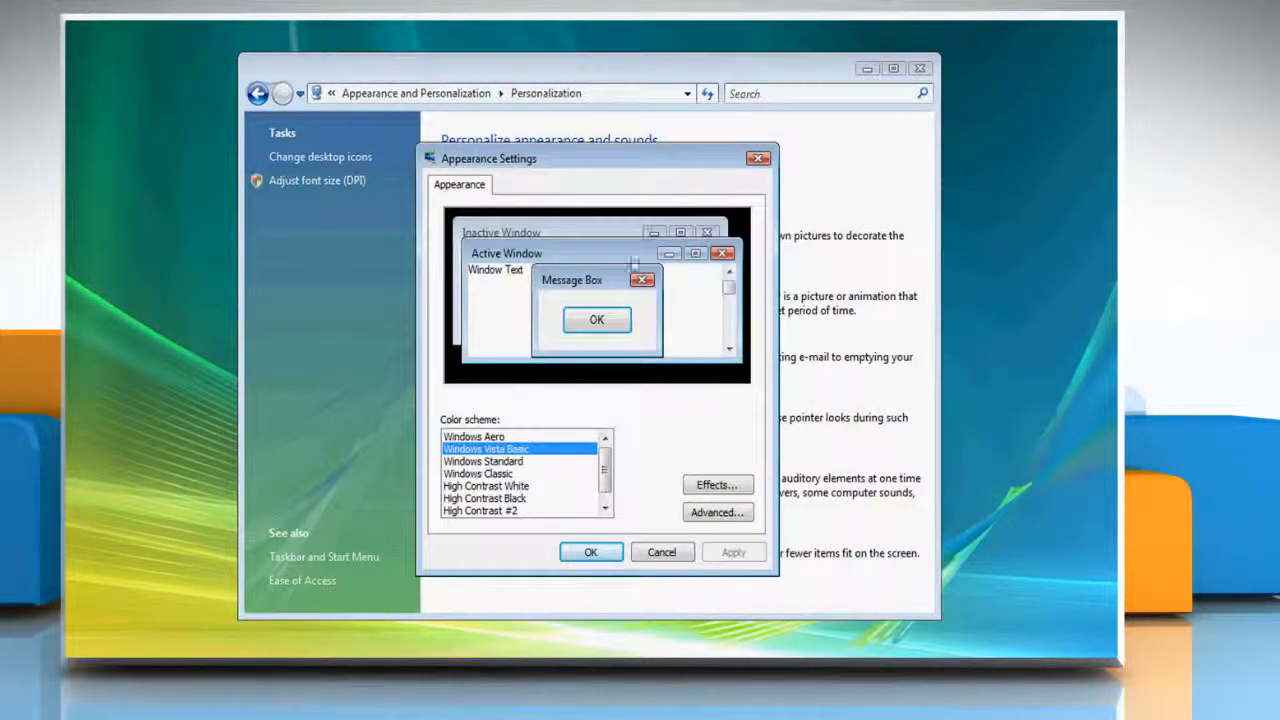
left_click(474, 436)
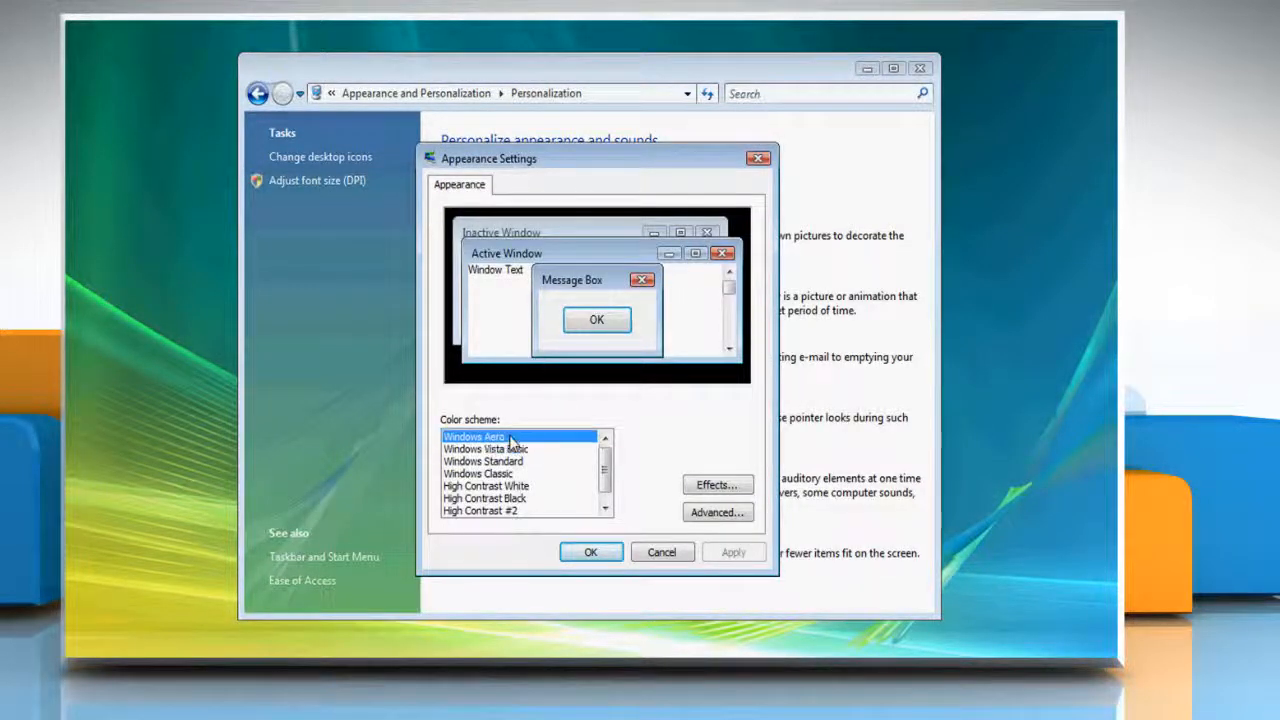